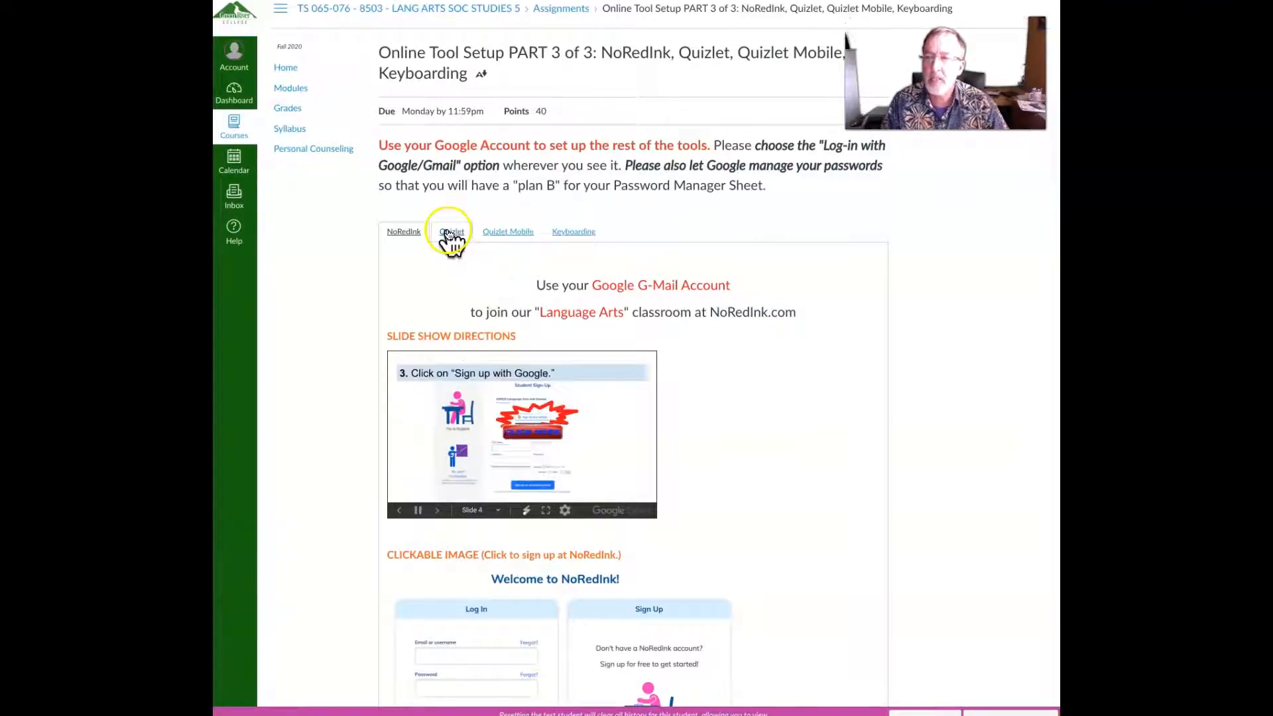
# - Show the Quizlet setup instructions and bring up link options on the Quizlet classroom image
pyautogui.click(448, 231)
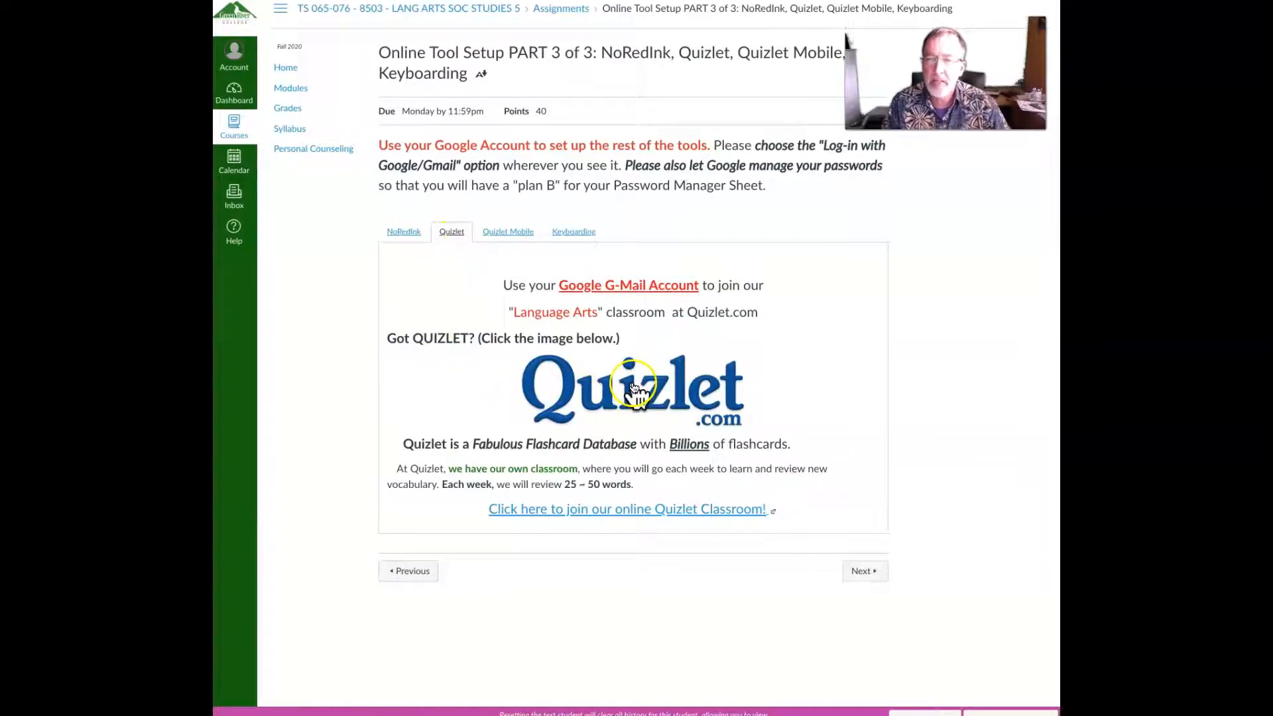
pyautogui.moveTo(610, 417)
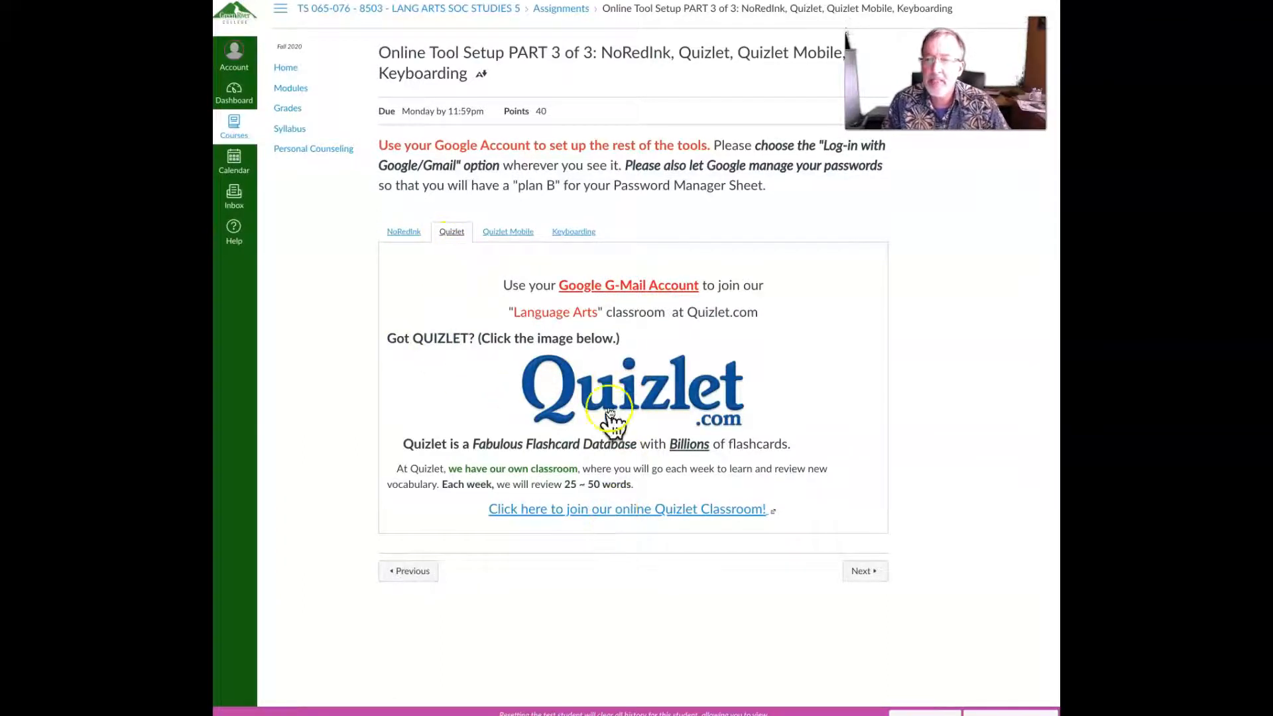
pyautogui.click(613, 403)
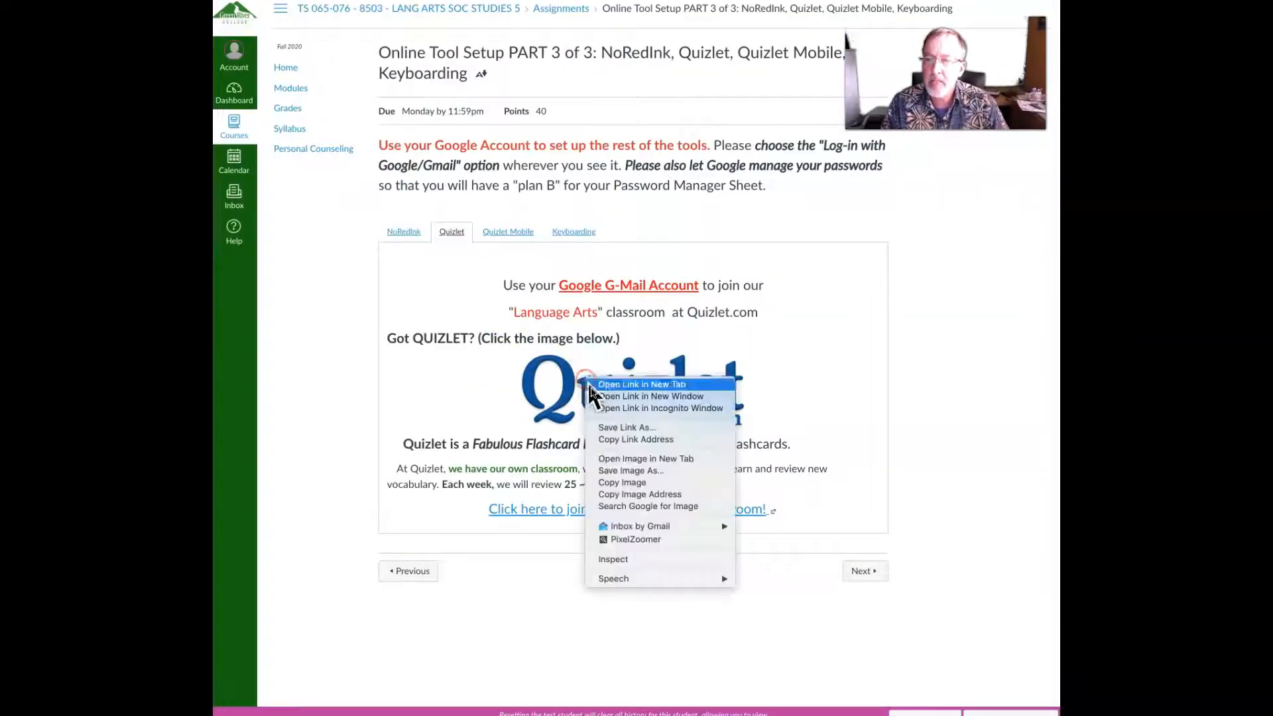
# - Open the Quizlet classroom in a new tab and request access, signing up with a Google account
pyautogui.click(642, 385)
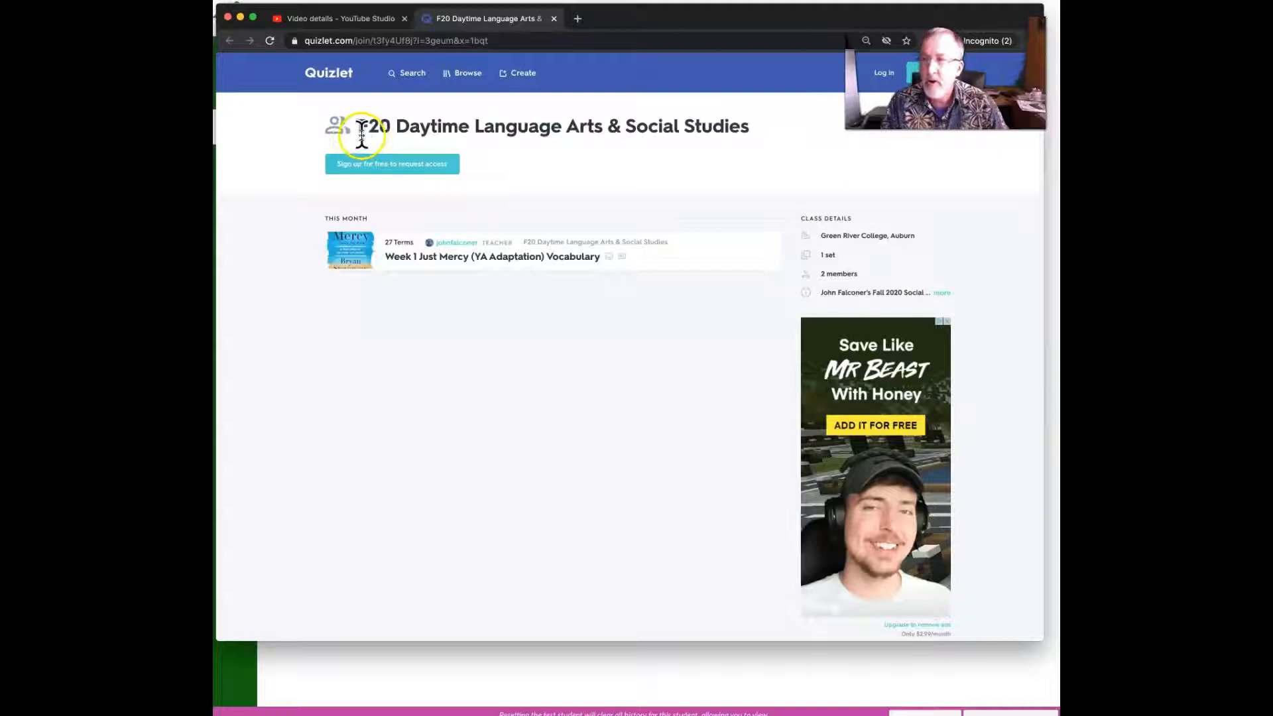
pyautogui.moveTo(665, 151)
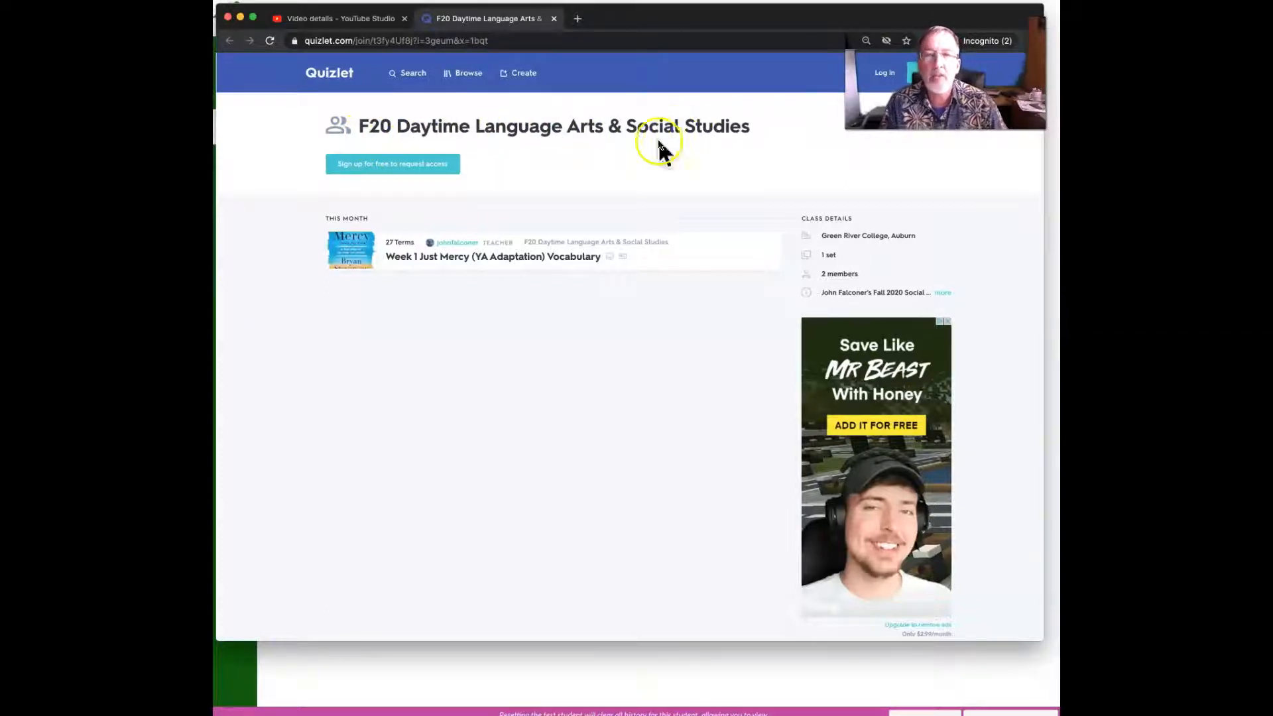
pyautogui.click(392, 165)
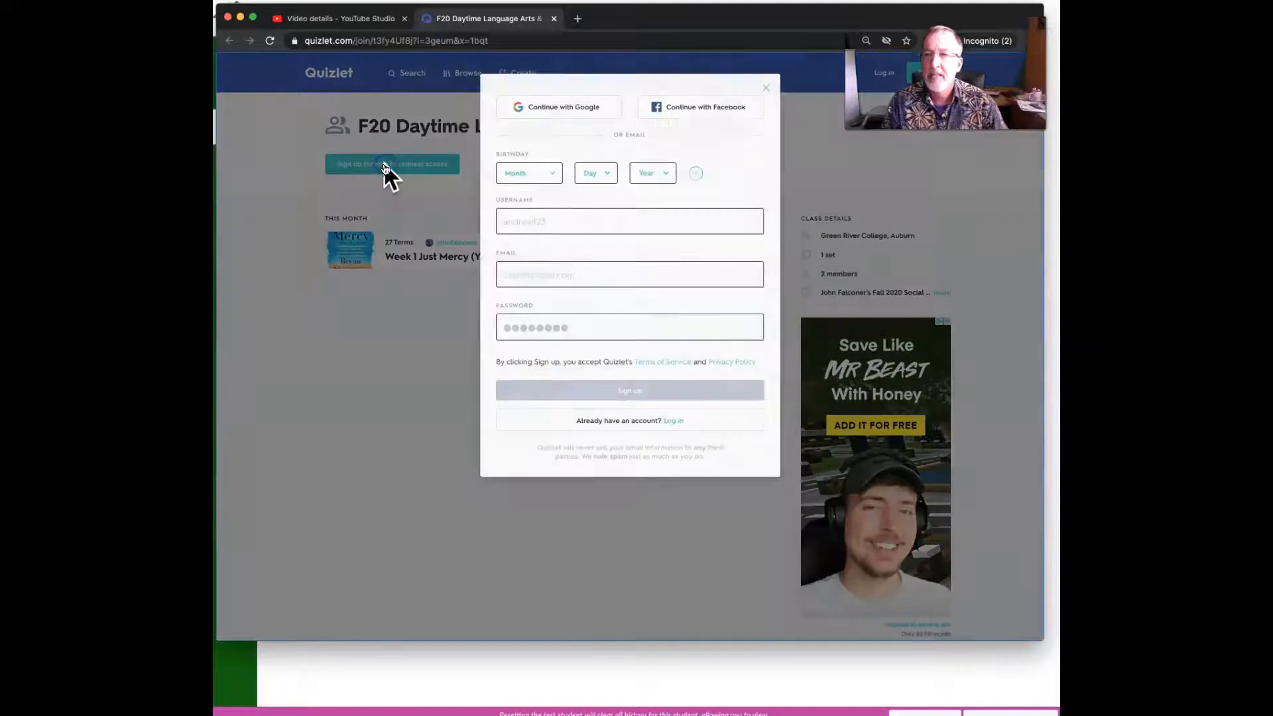
pyautogui.click(554, 109)
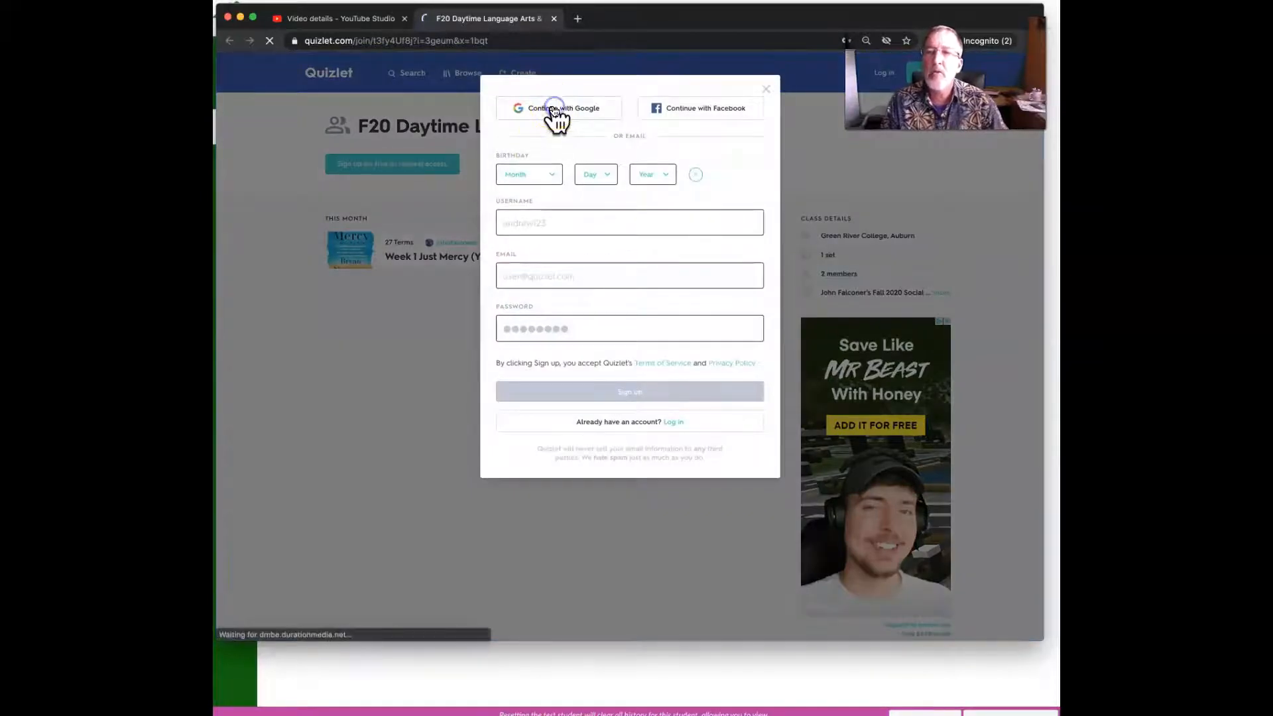
pyautogui.click(557, 109)
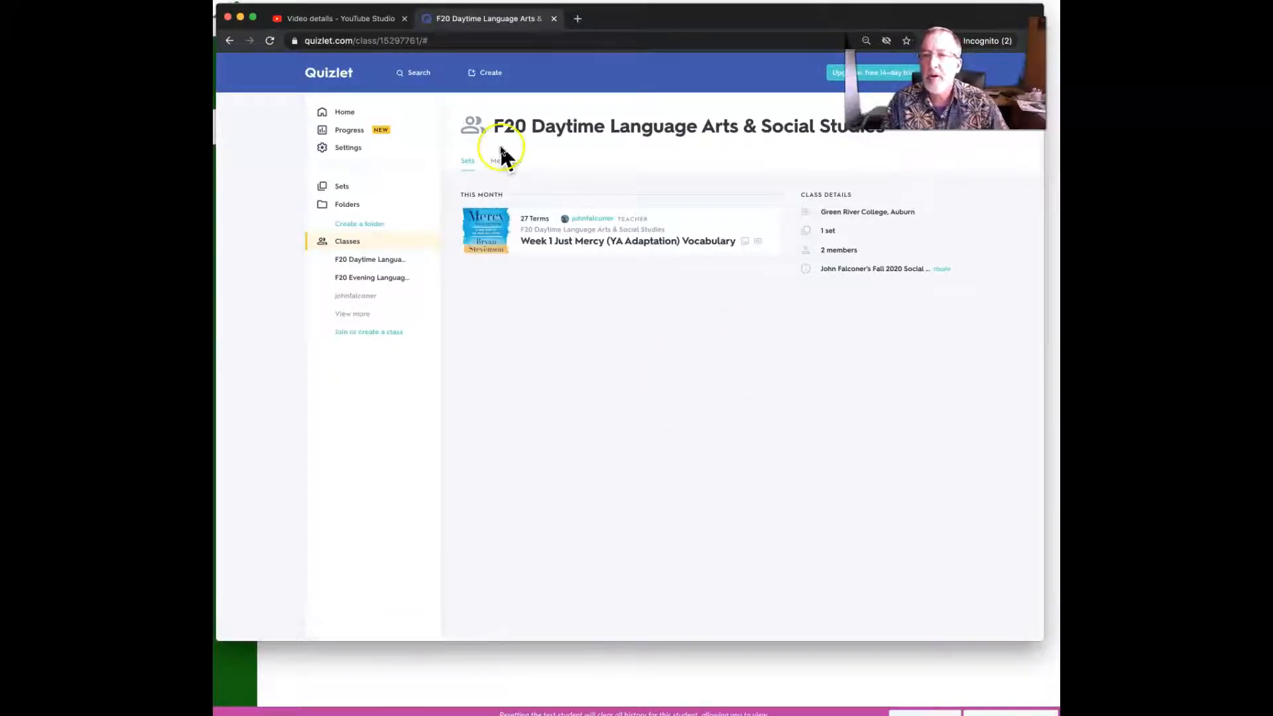
# - Check the class member list, then open the Week 1 Just Mercy vocabulary set from Sets
pyautogui.click(504, 161)
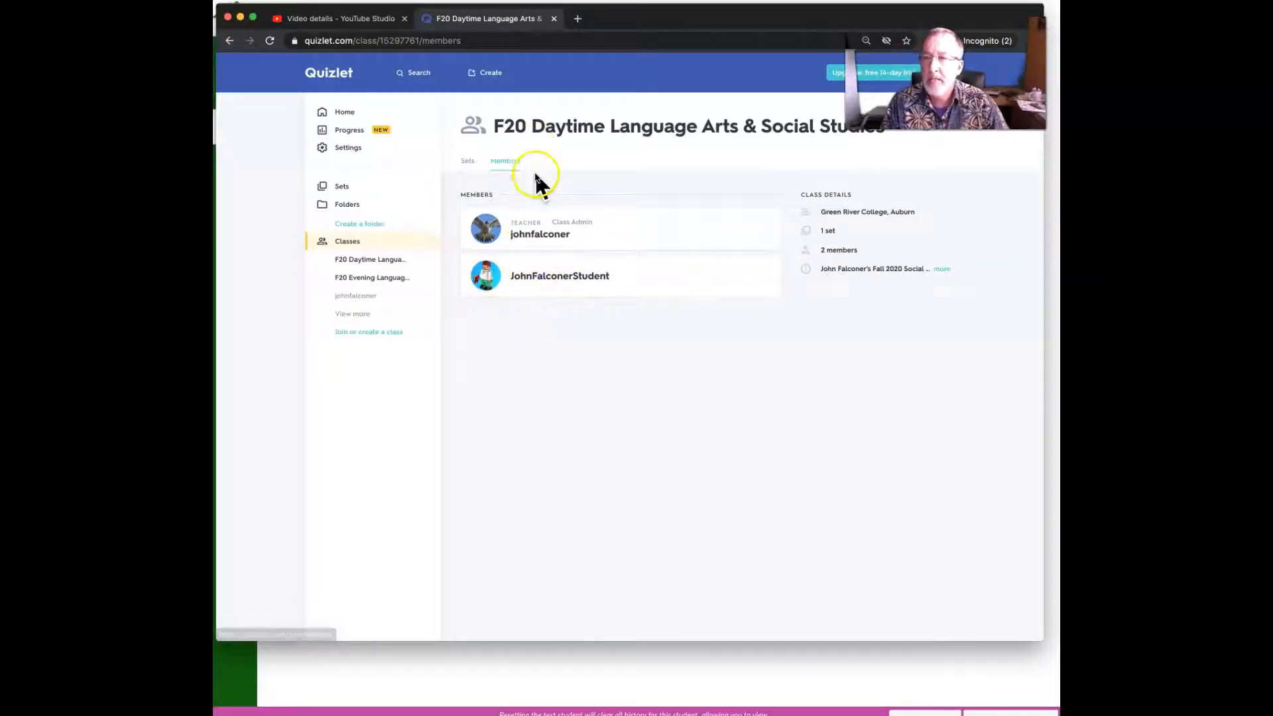
pyautogui.click(467, 161)
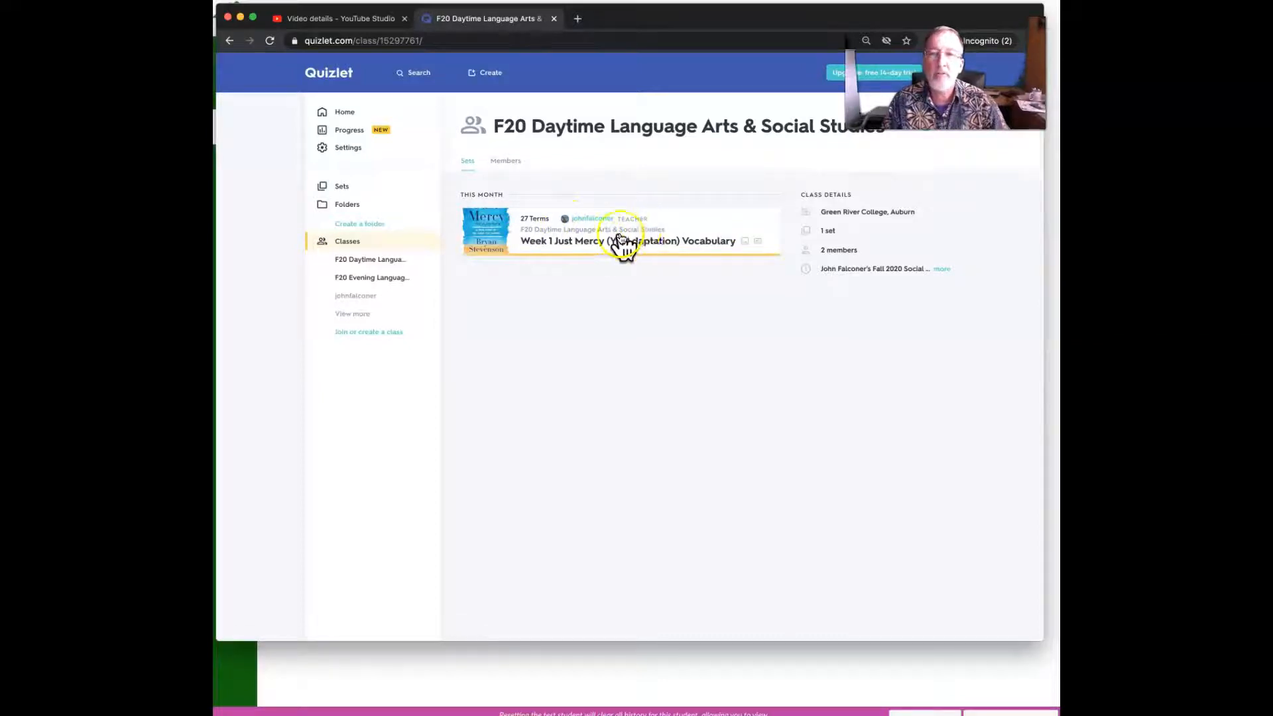
pyautogui.click(629, 240)
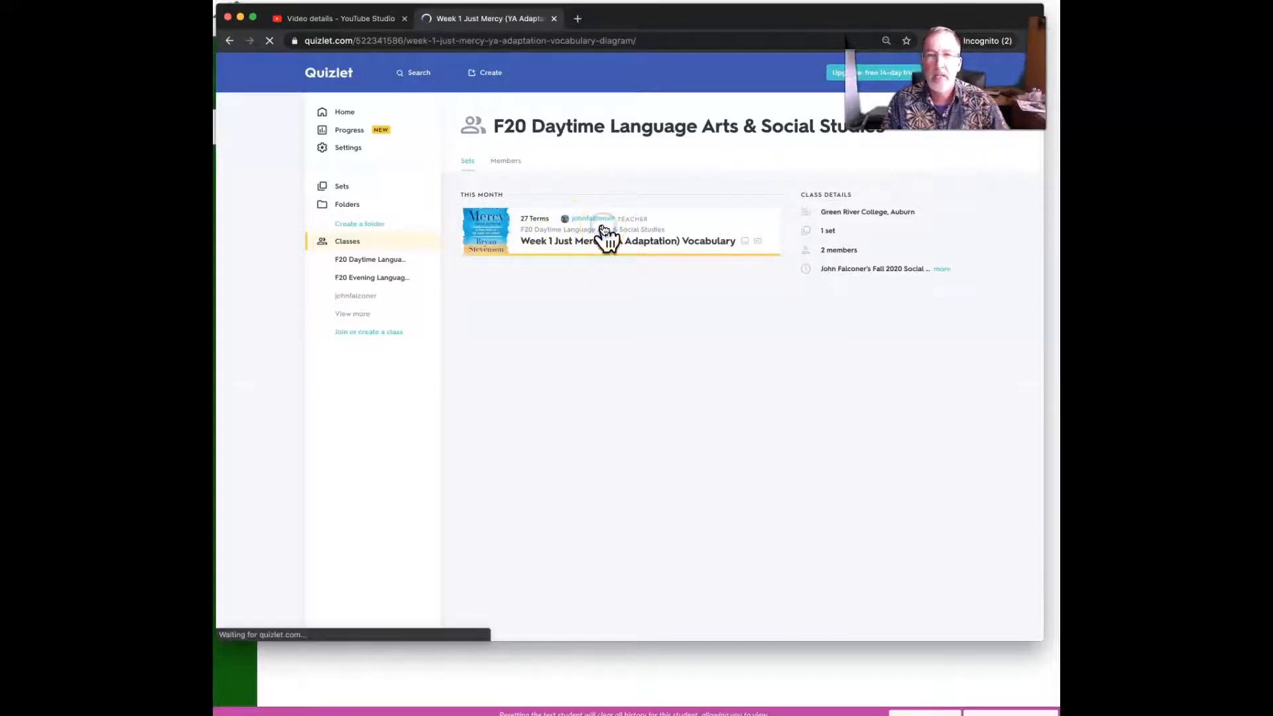
# - Close the Quizlet Plus Learning Assistant promotion to reveal the Week 1 set page
pyautogui.click(606, 240)
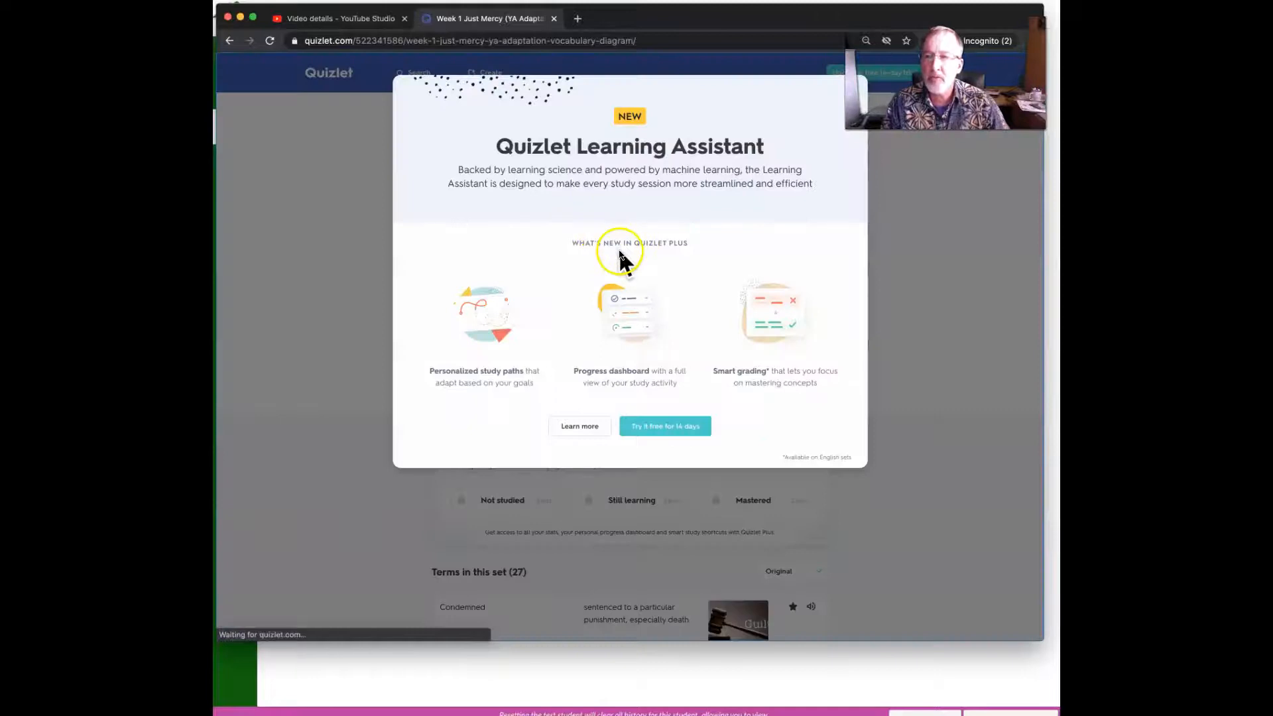
pyautogui.moveTo(587, 430)
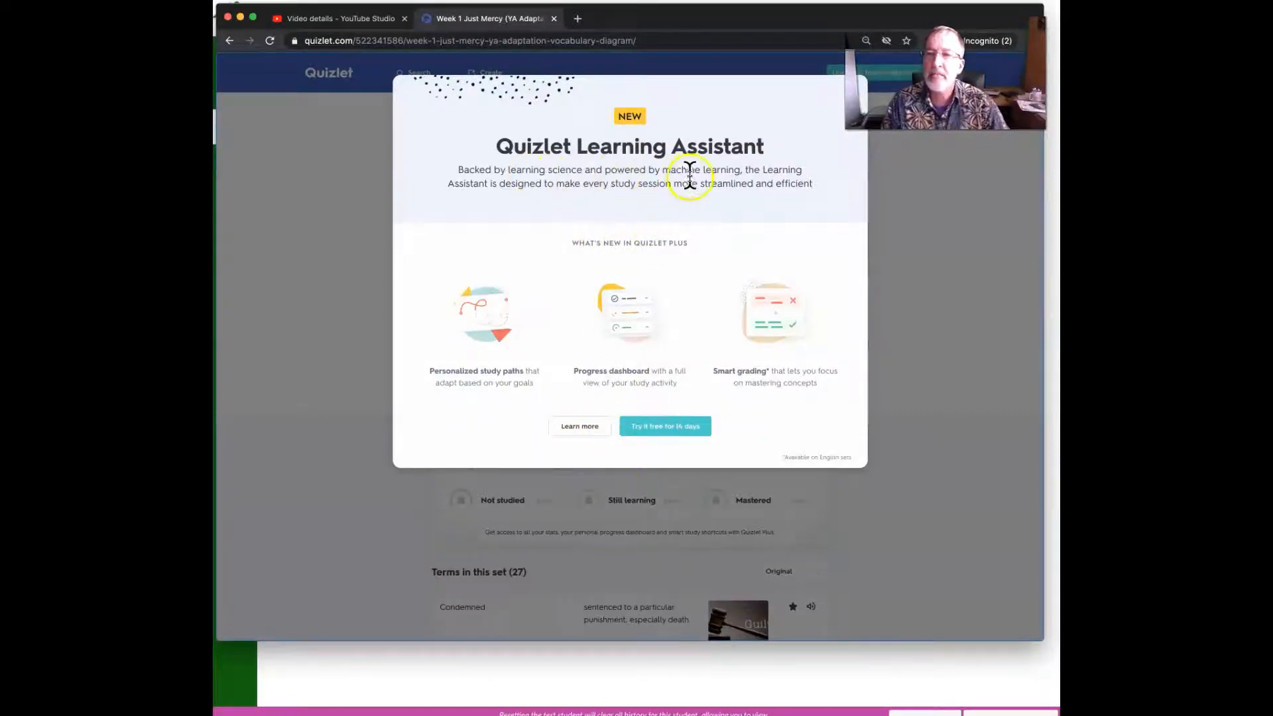
pyautogui.moveTo(684, 228)
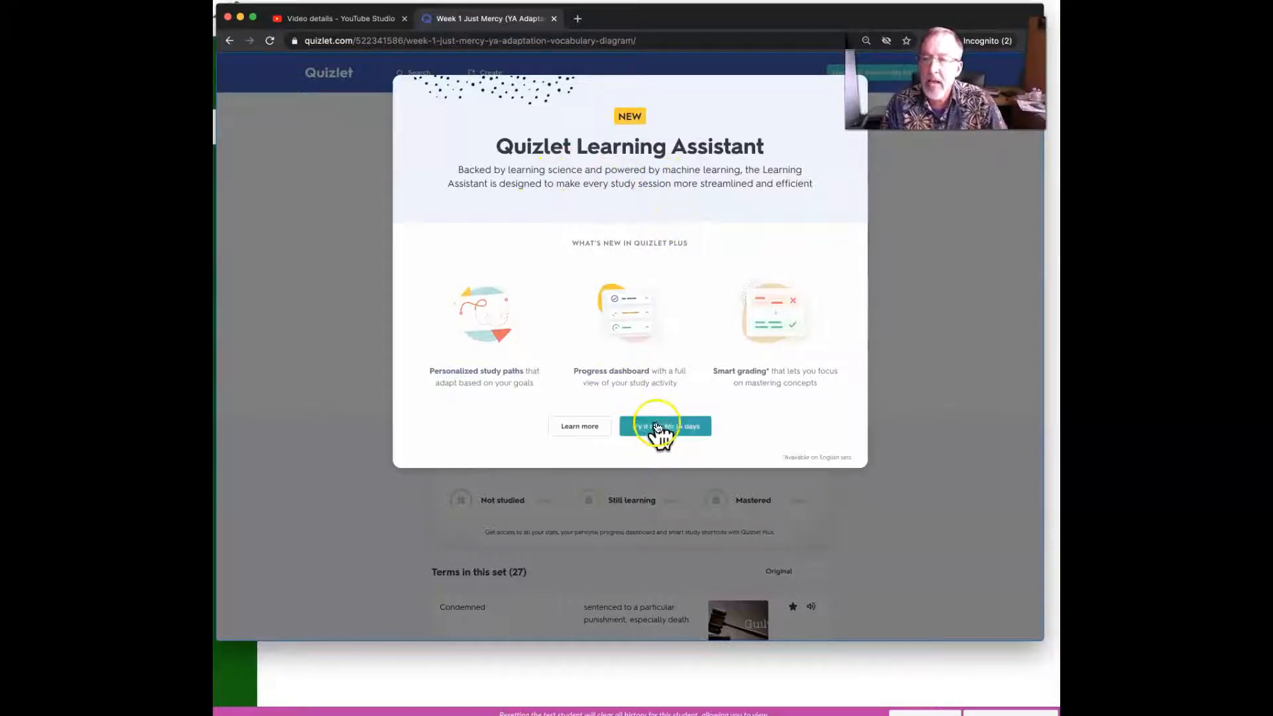
pyautogui.moveTo(675, 435)
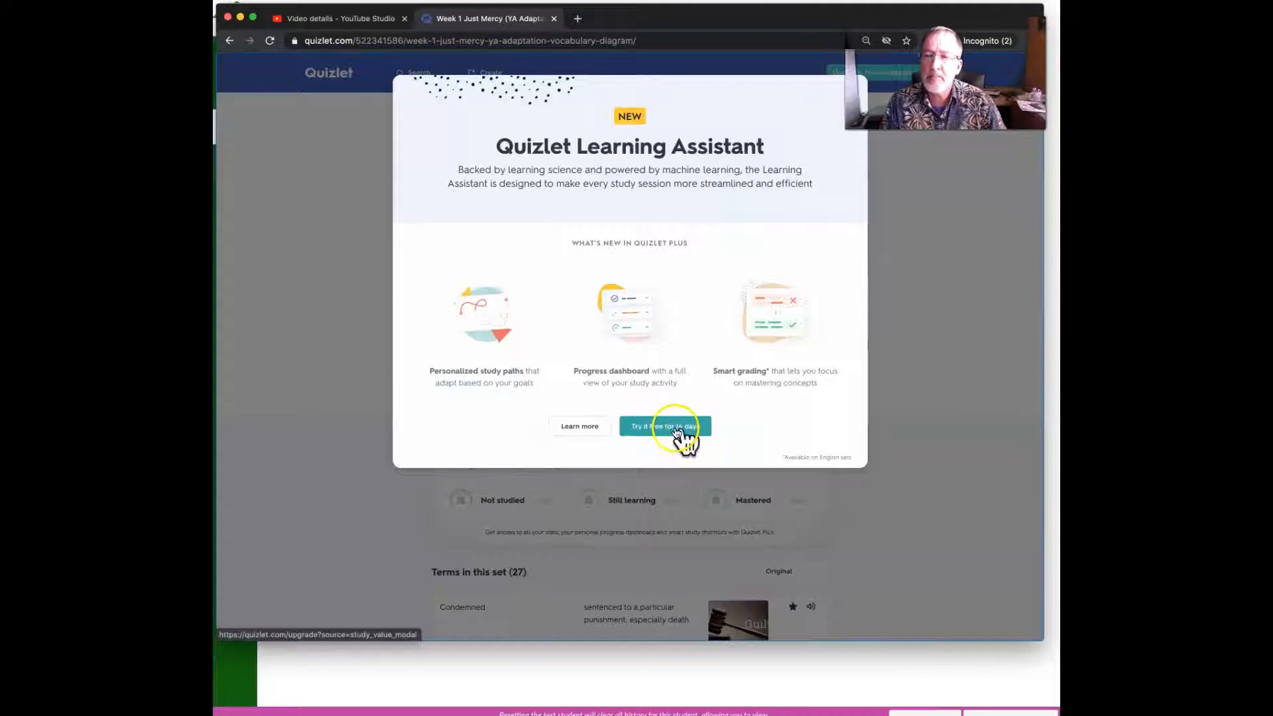
pyautogui.moveTo(589, 424)
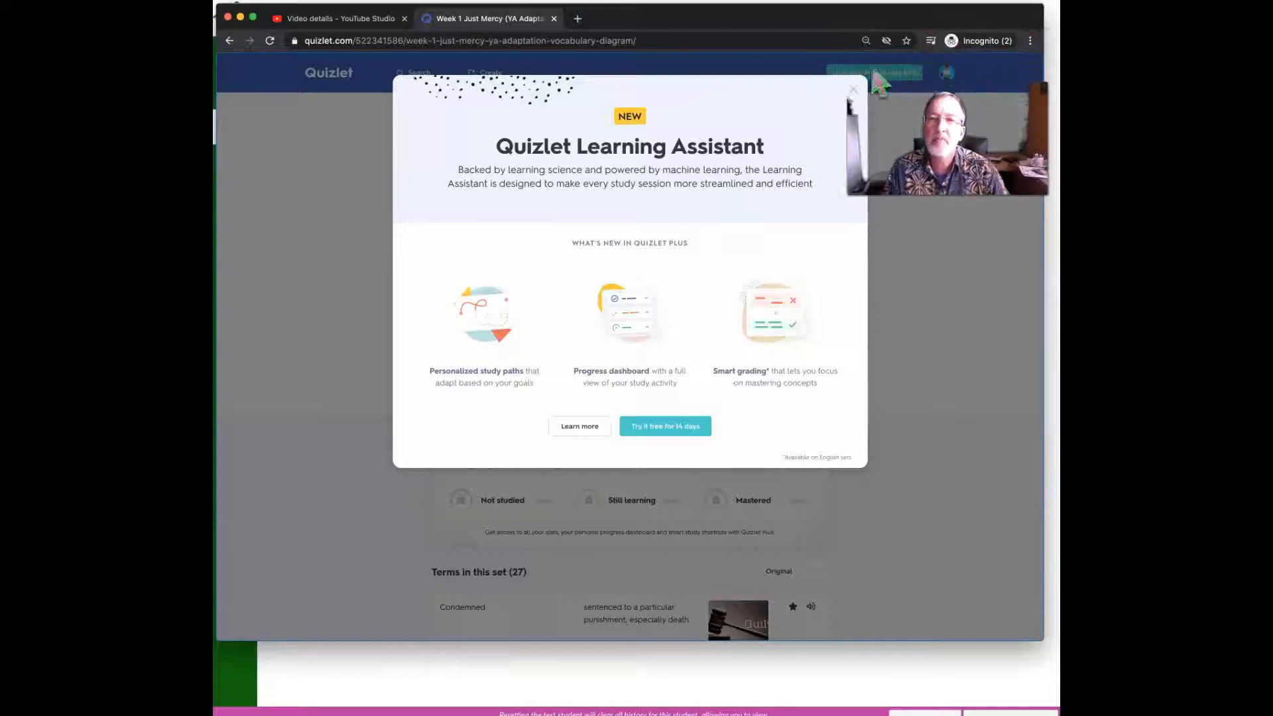
pyautogui.click(852, 88)
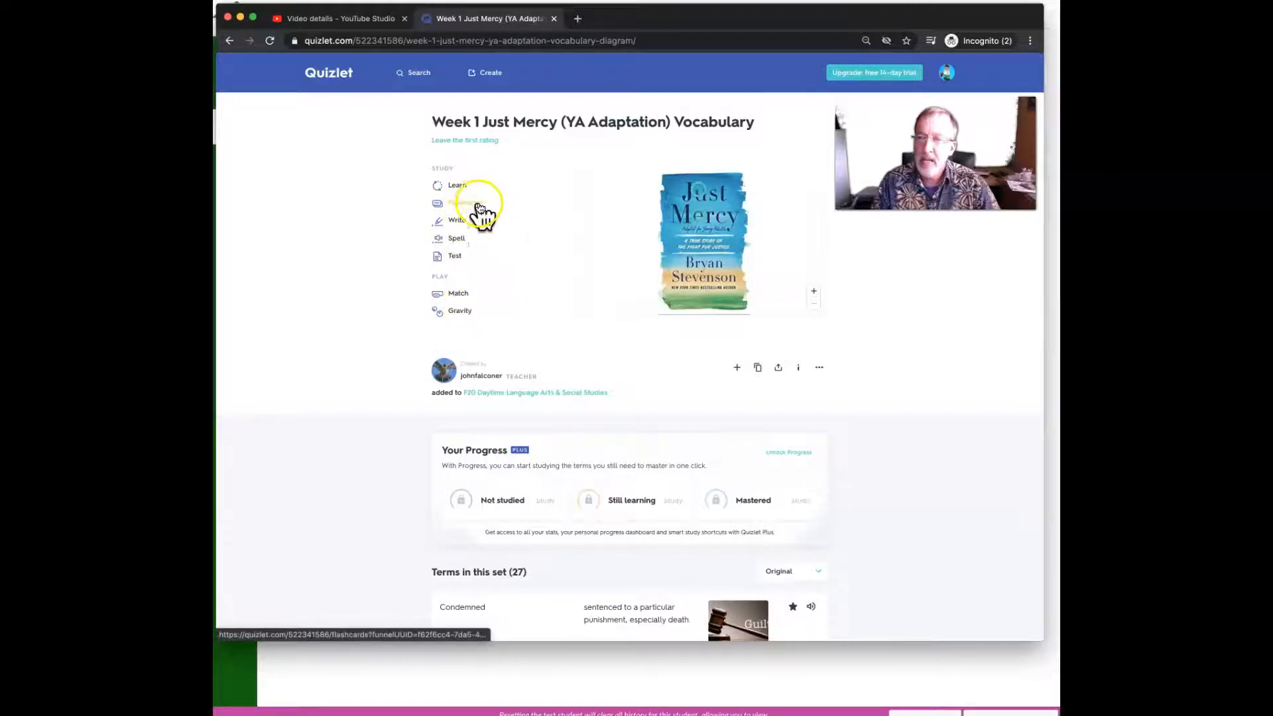
pyautogui.moveTo(478, 294)
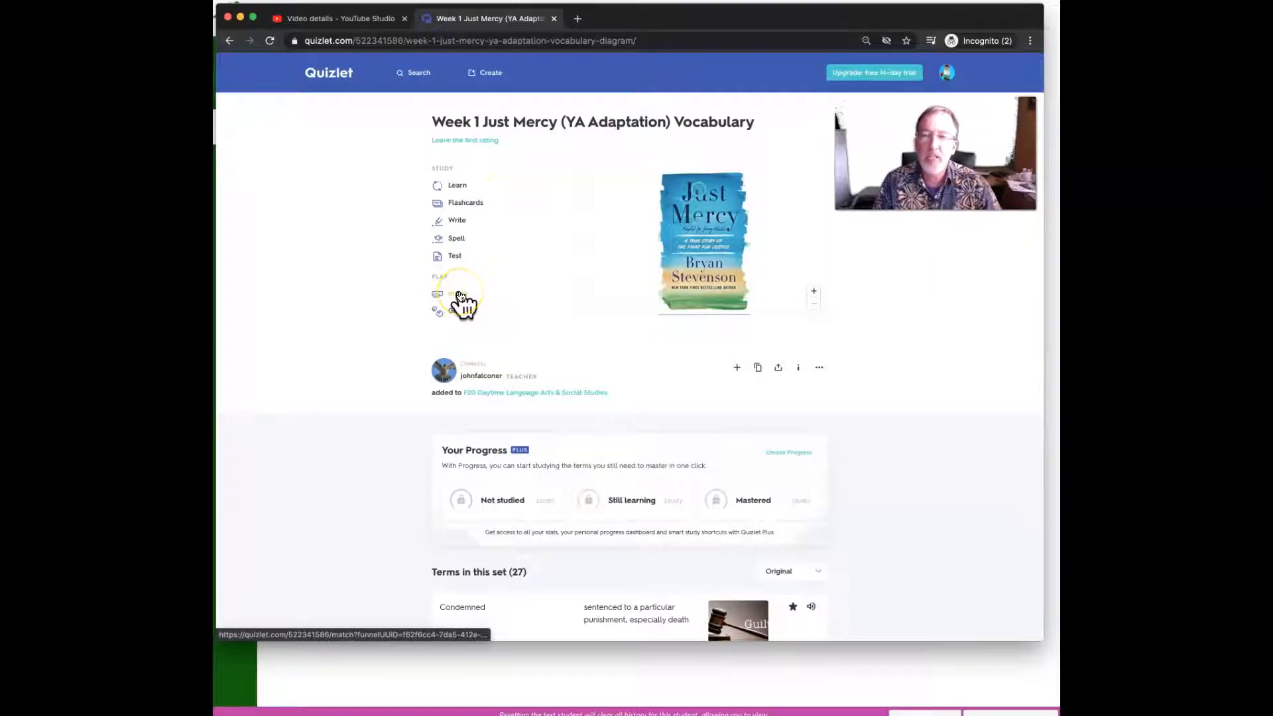
pyautogui.moveTo(453, 188)
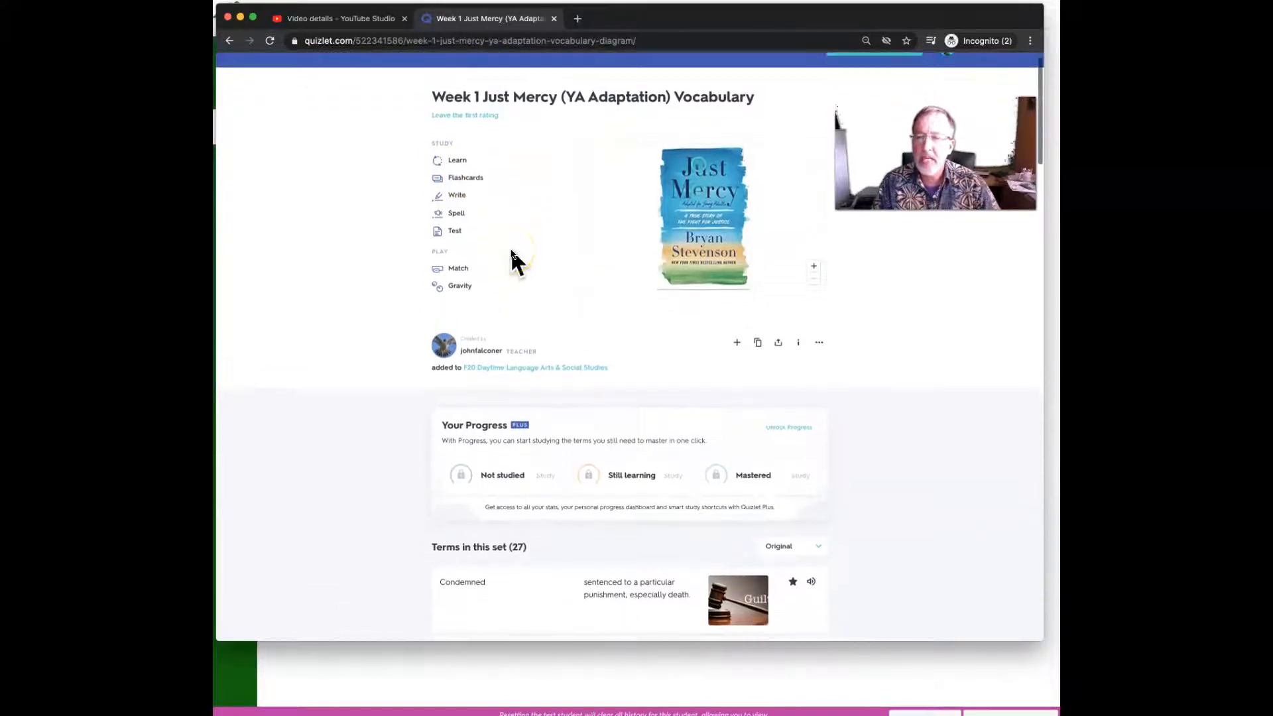
# - Scroll through the 27 terms and definitions in the Week 1 Just Mercy set
pyautogui.scroll(-3)
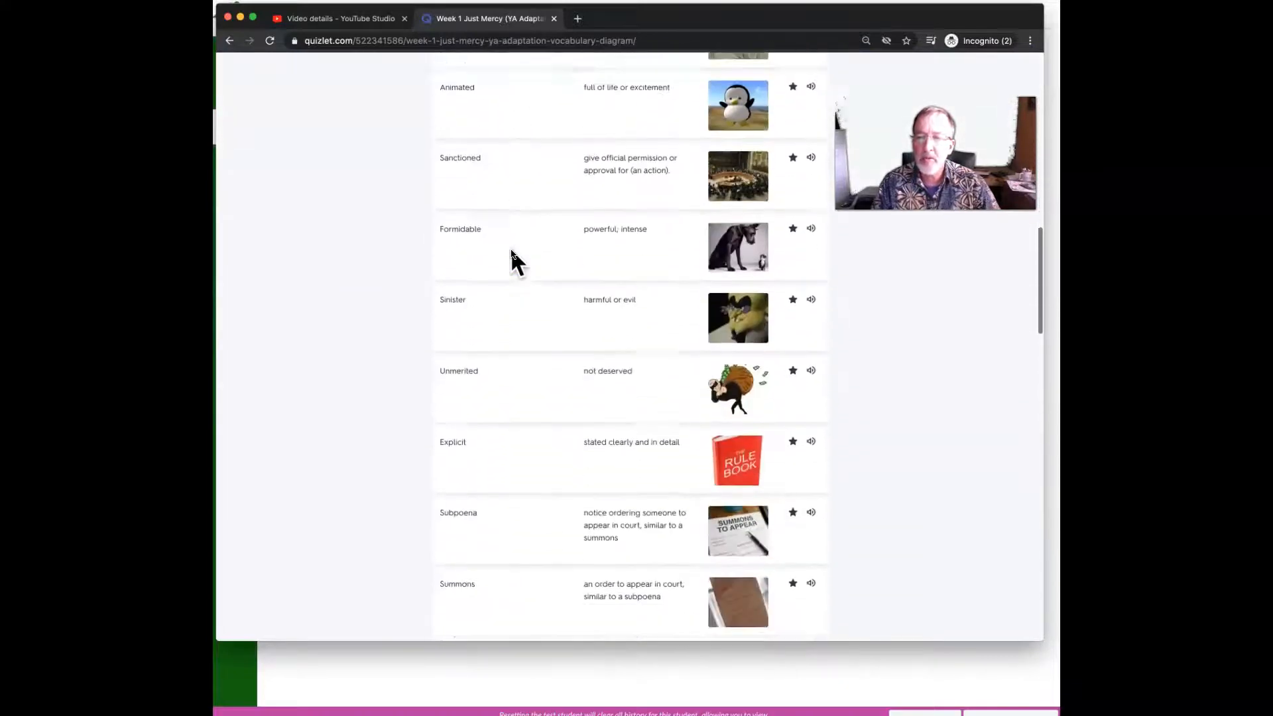
pyautogui.scroll(-3)
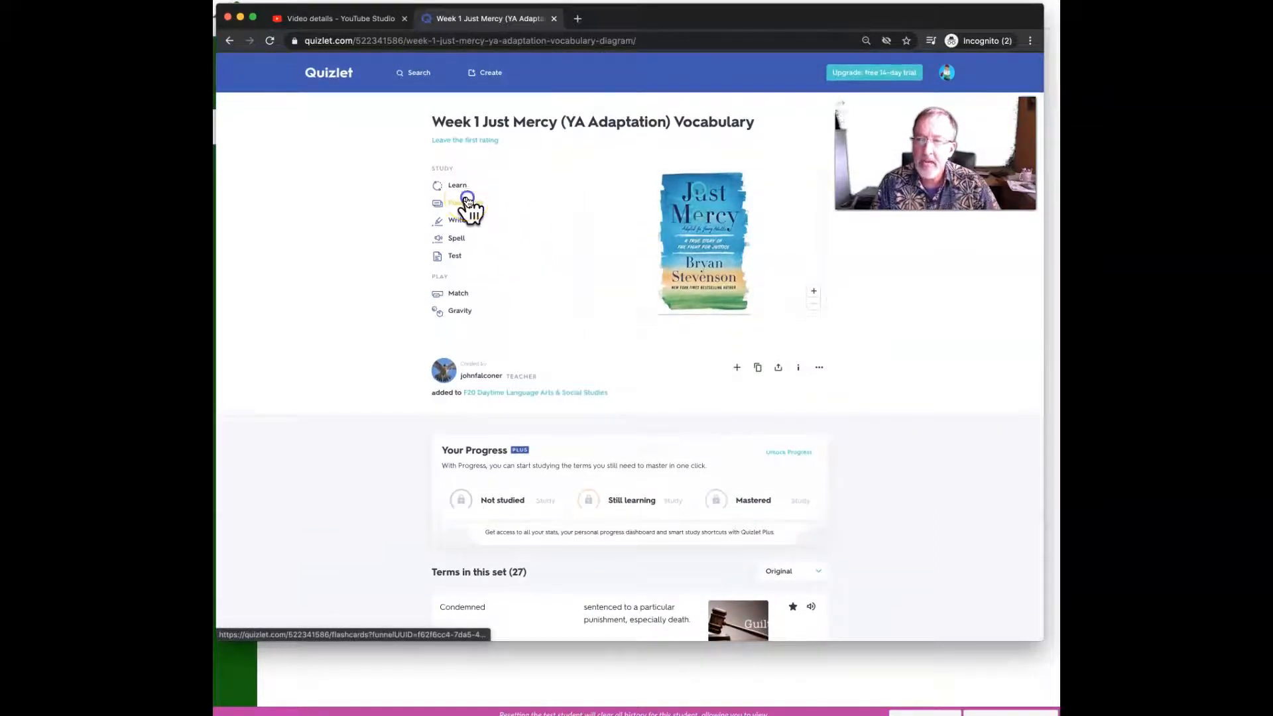
# - Study the set as flashcards, flipping cards through card 4, Litigation, then bring up Options
pyautogui.click(465, 201)
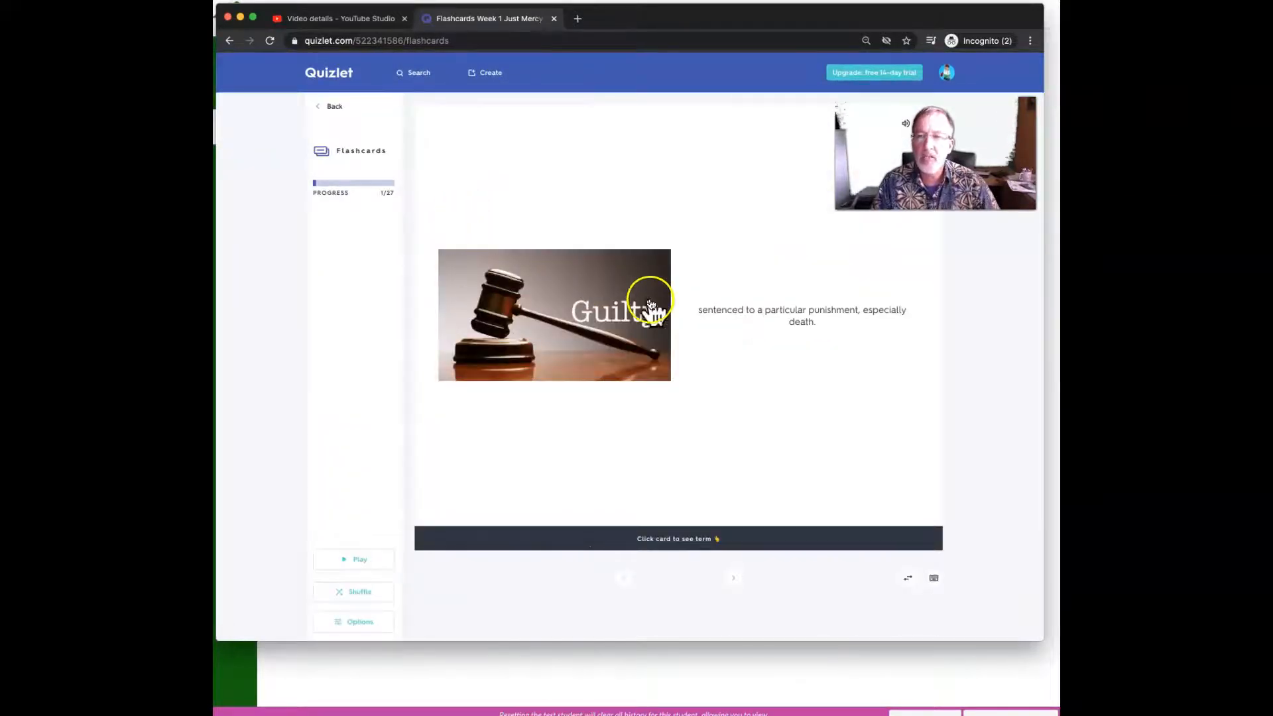
pyautogui.click(650, 303)
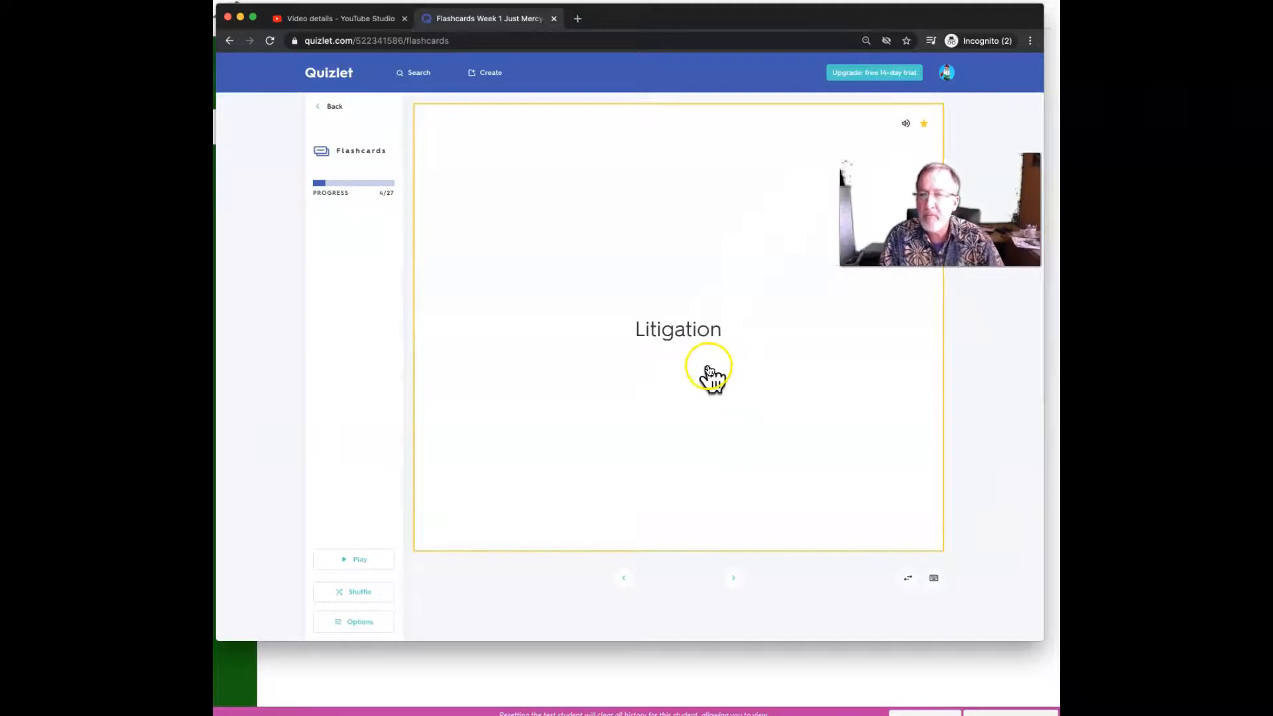
pyautogui.moveTo(821, 263)
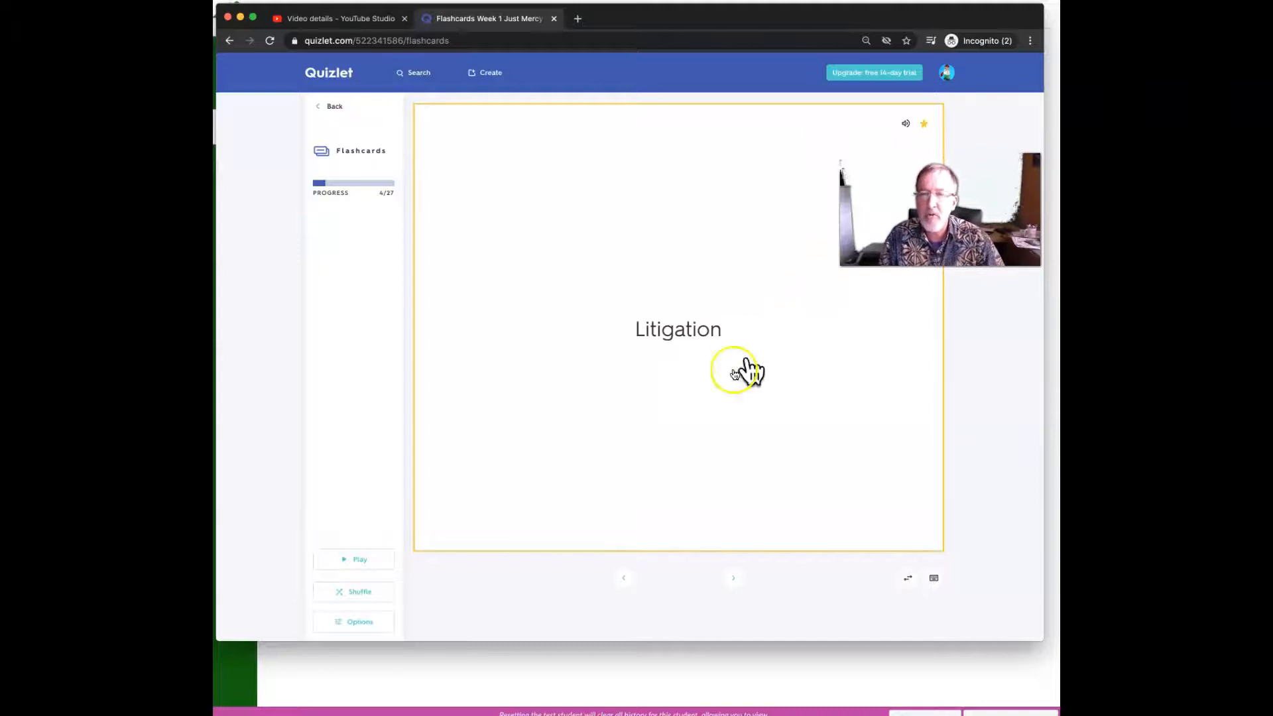
pyautogui.click(355, 621)
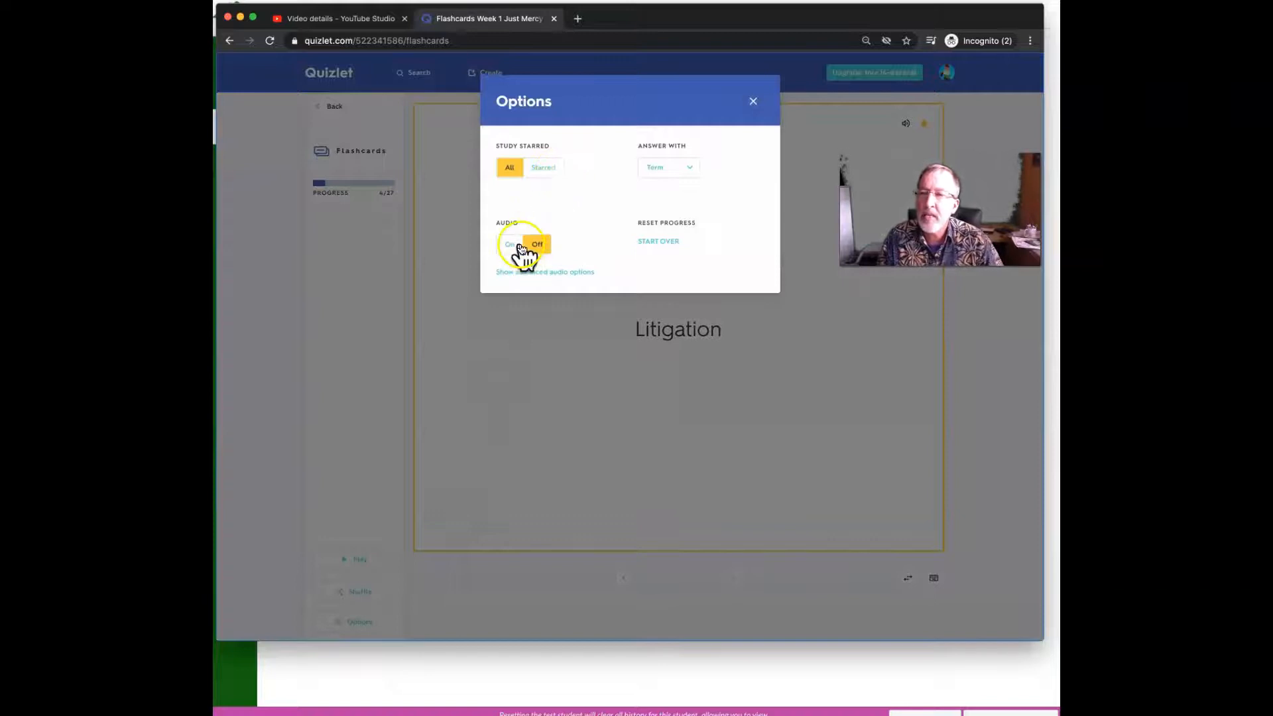
# - Set flashcards to audio off, study all cards, answer with the term, and return to the cards
pyautogui.click(537, 245)
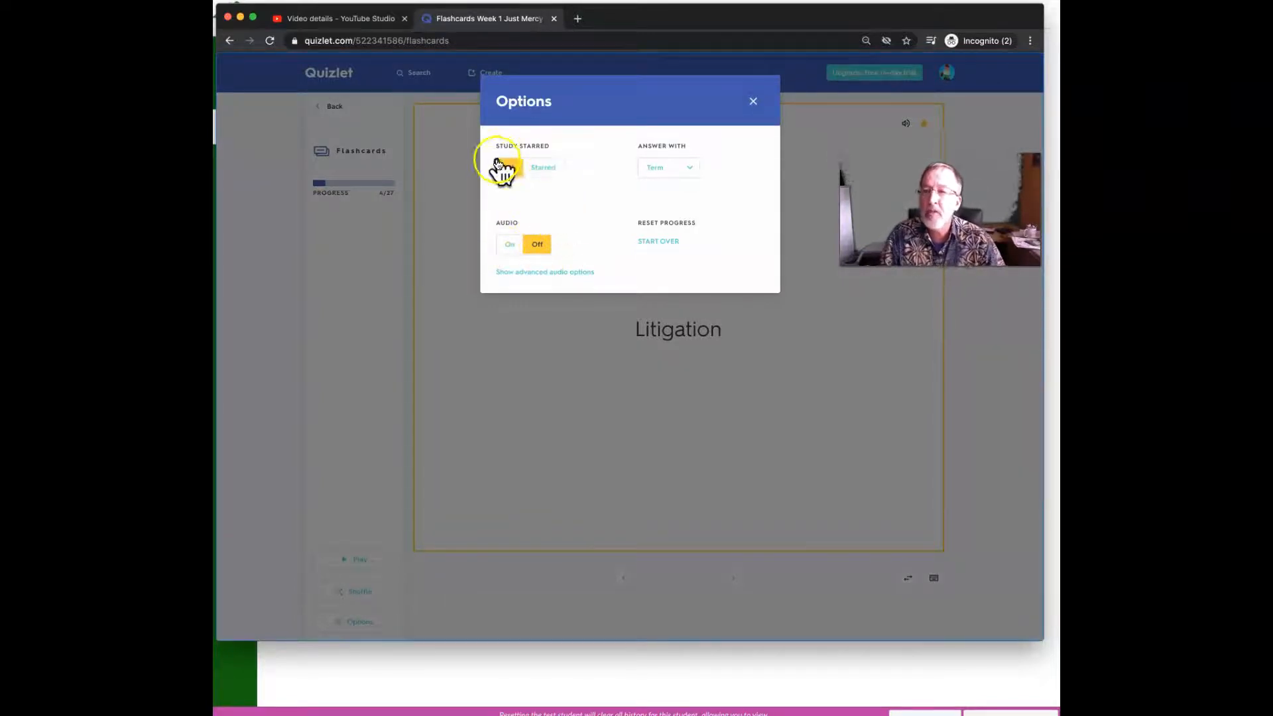
pyautogui.click(510, 167)
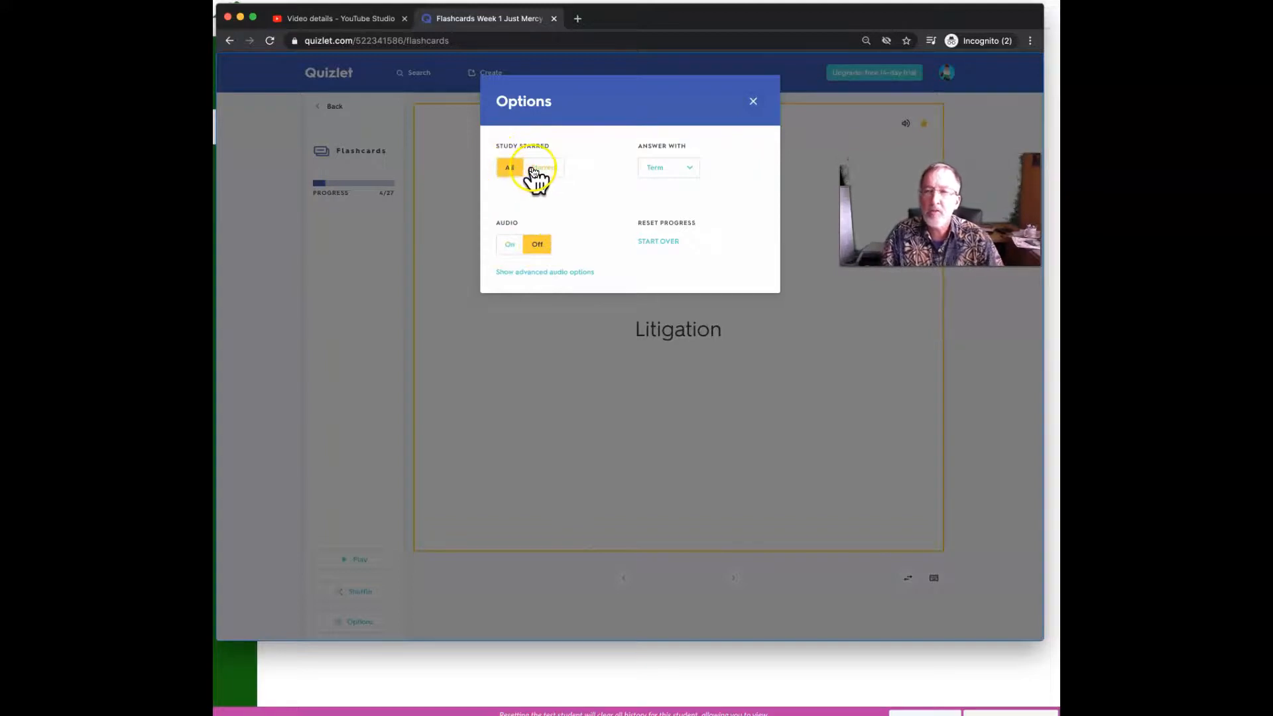
pyautogui.click(669, 167)
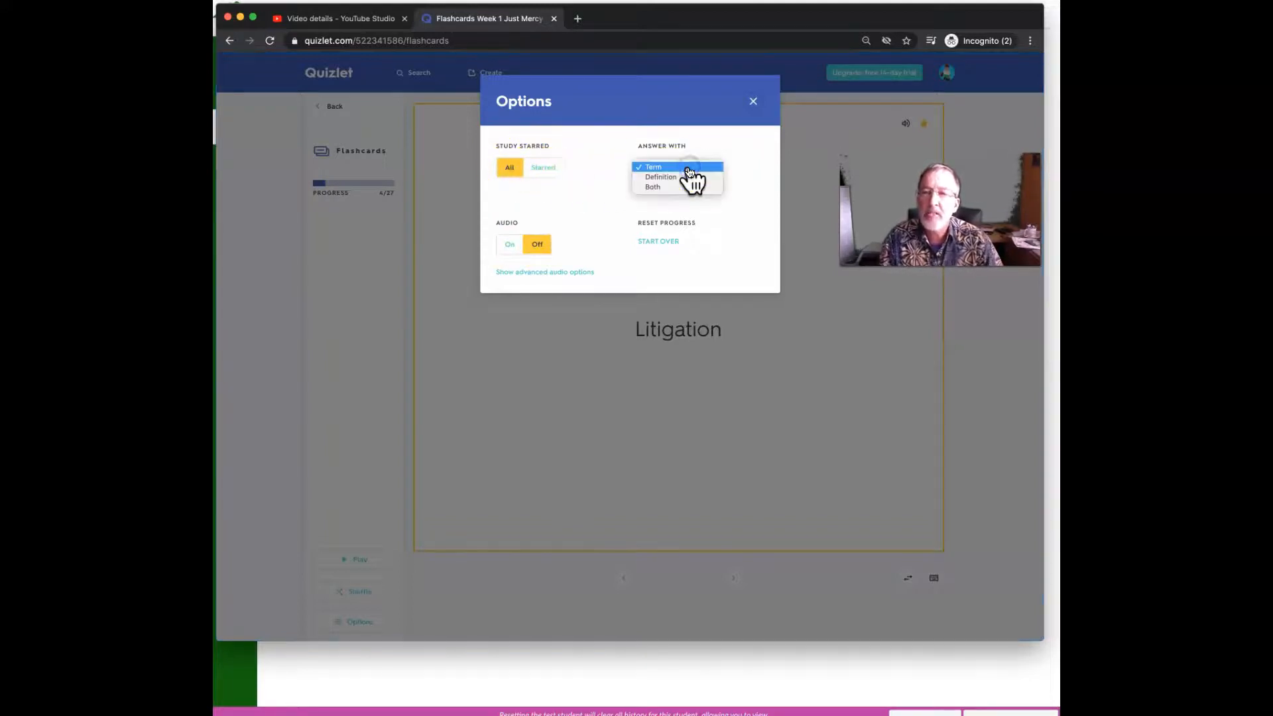
pyautogui.click(664, 167)
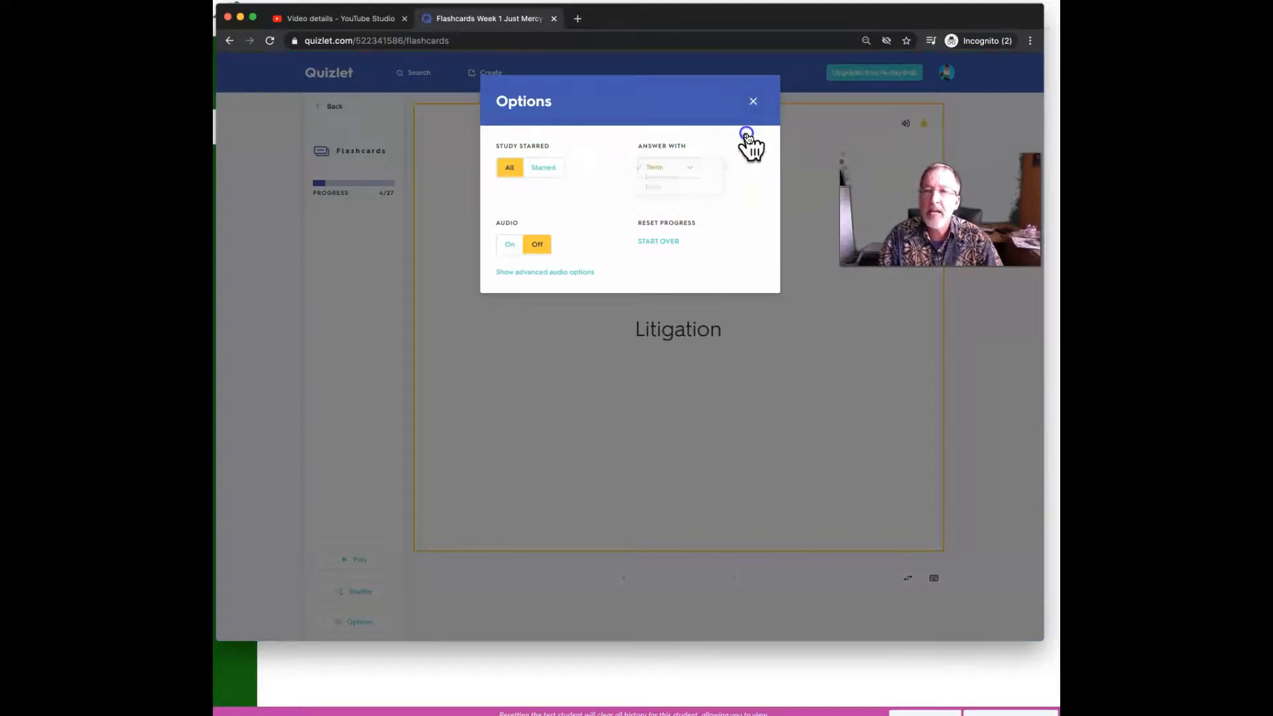
pyautogui.click(752, 100)
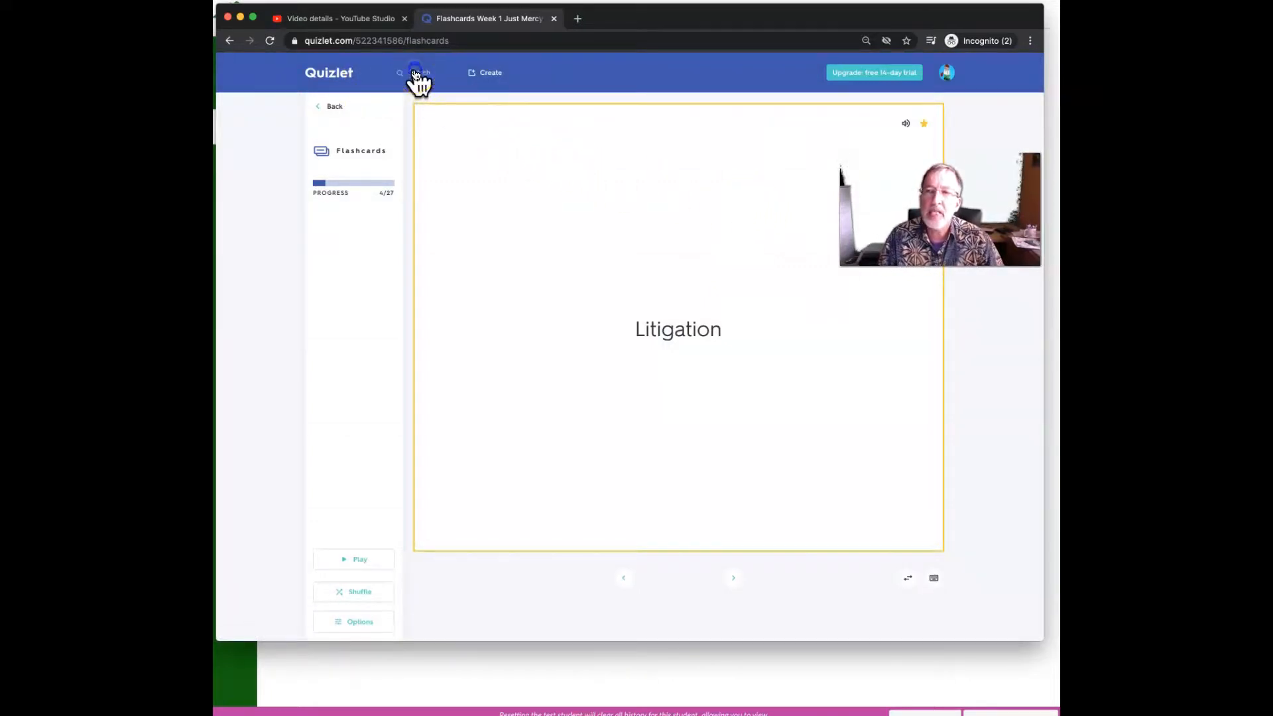
# - Search Quizlet for welding sets, filter to free ones, then start a CNA search
pyautogui.write('welding')
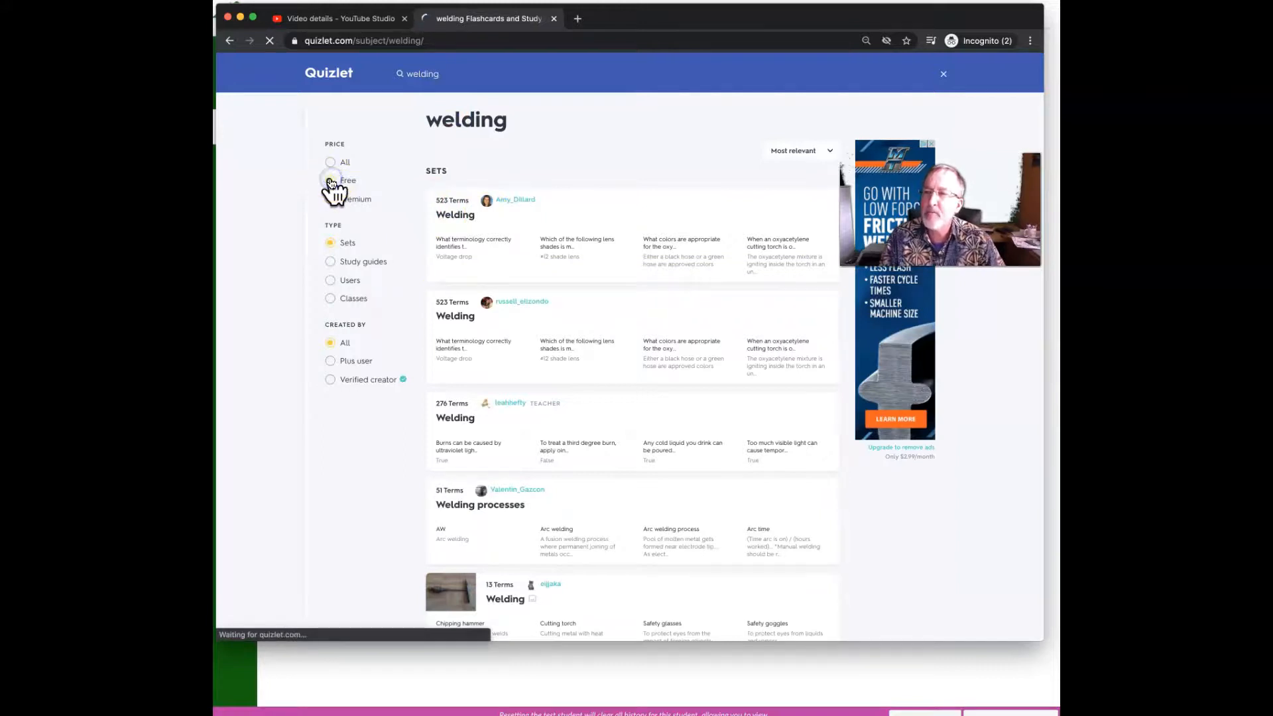
pyautogui.click(329, 180)
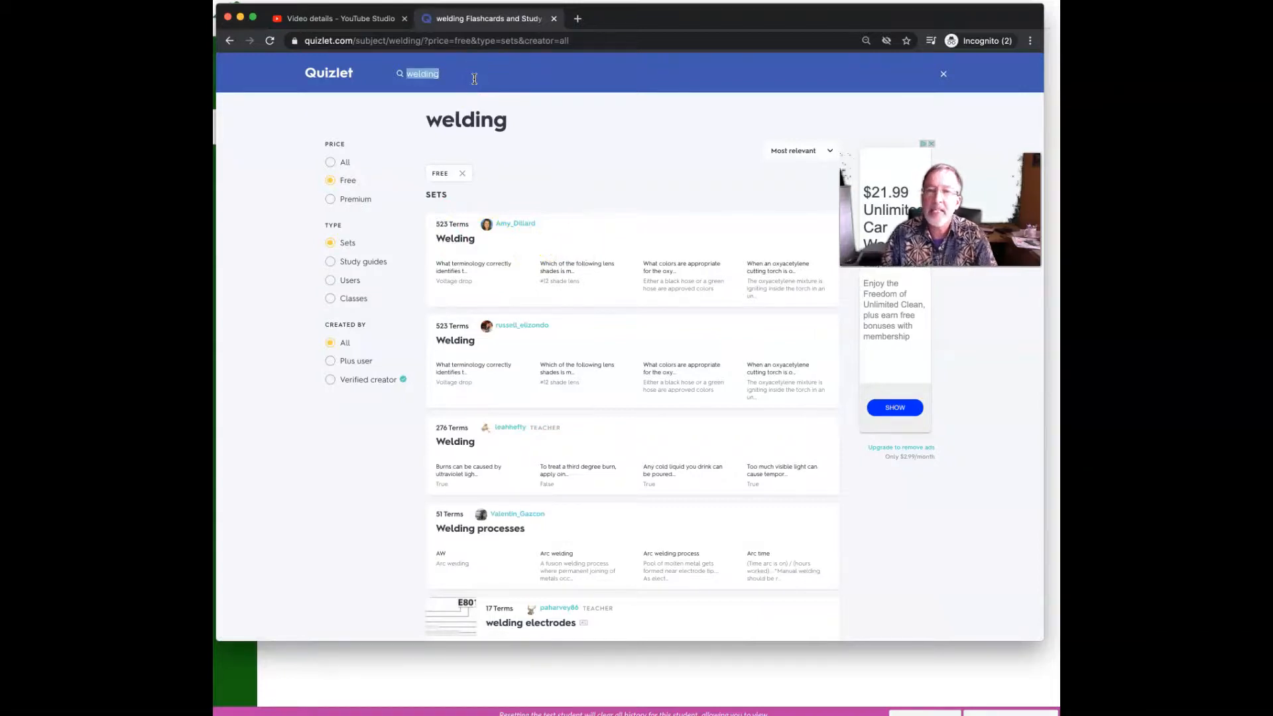
pyautogui.write('CNA')
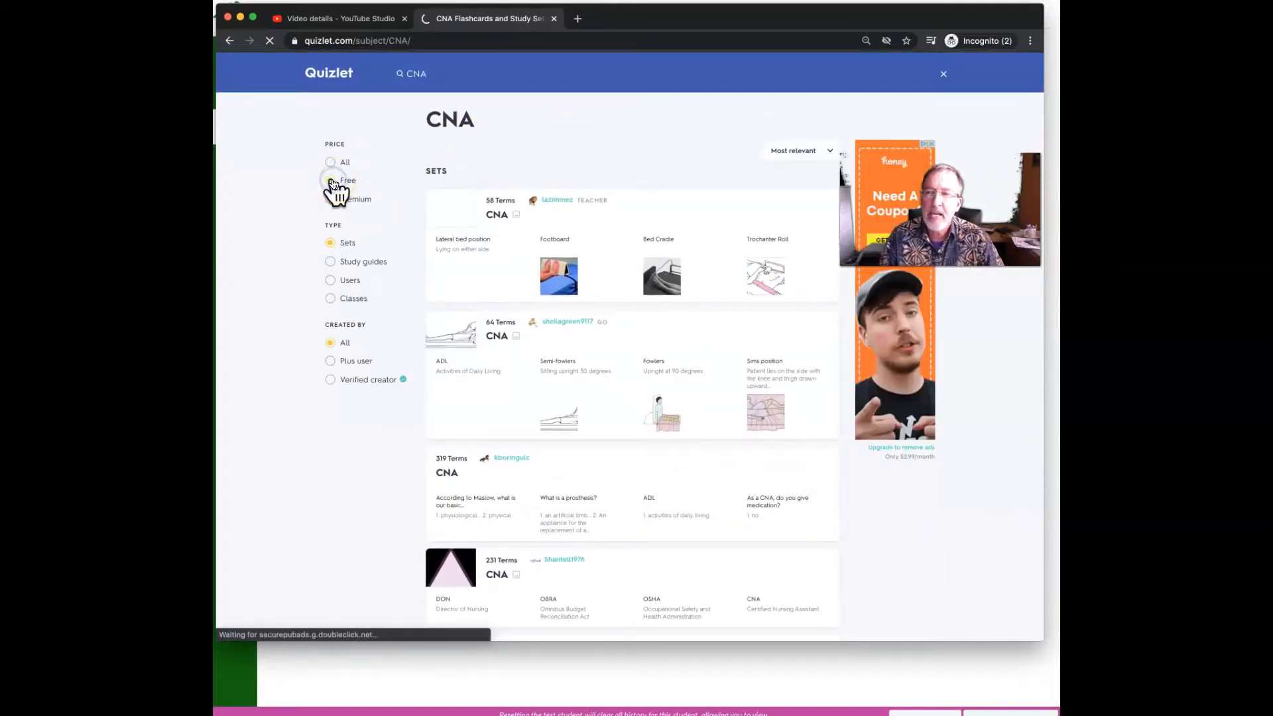
# - Filter the CNA search results to free sets and open the 64-term CNA set
pyautogui.click(329, 180)
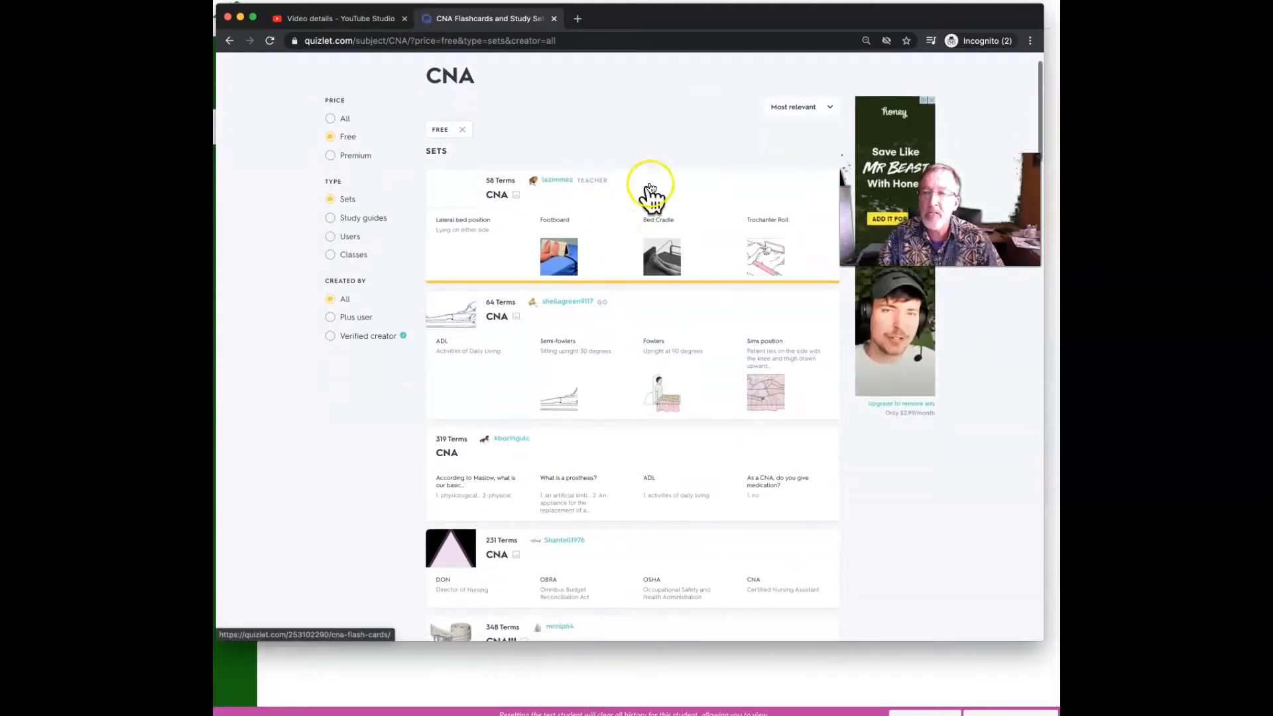
pyautogui.moveTo(538, 398)
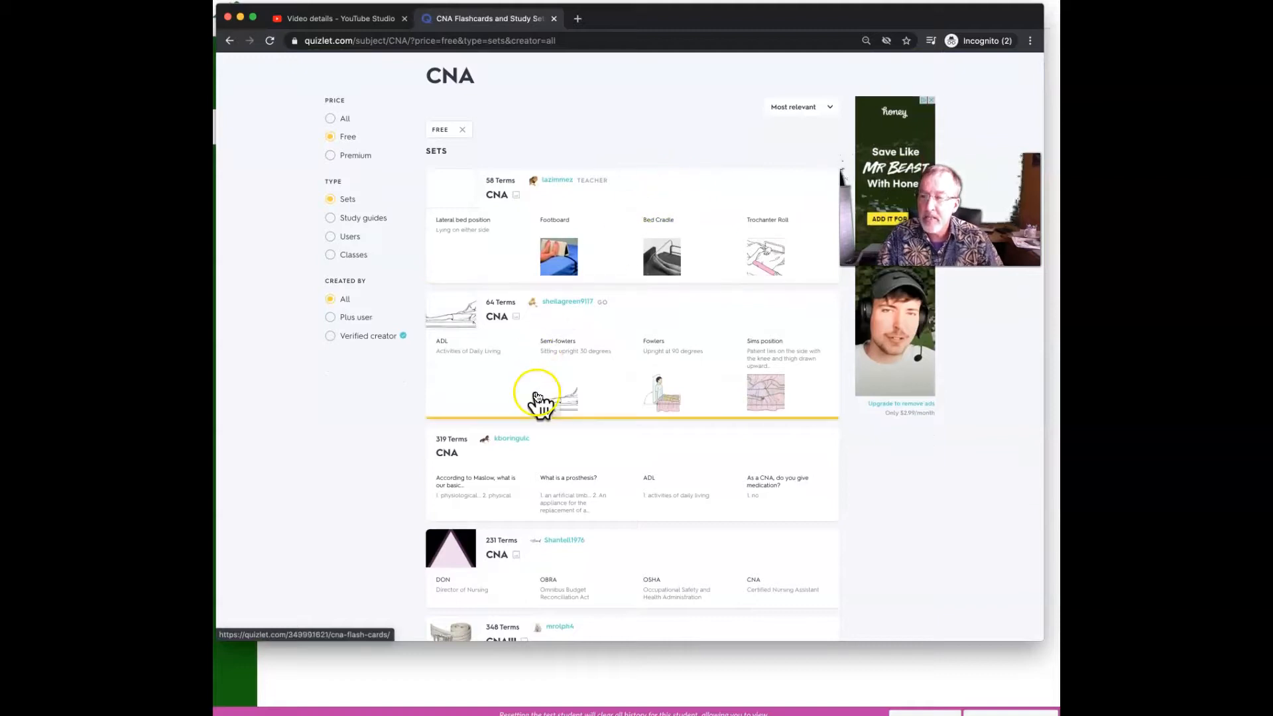
pyautogui.click(540, 395)
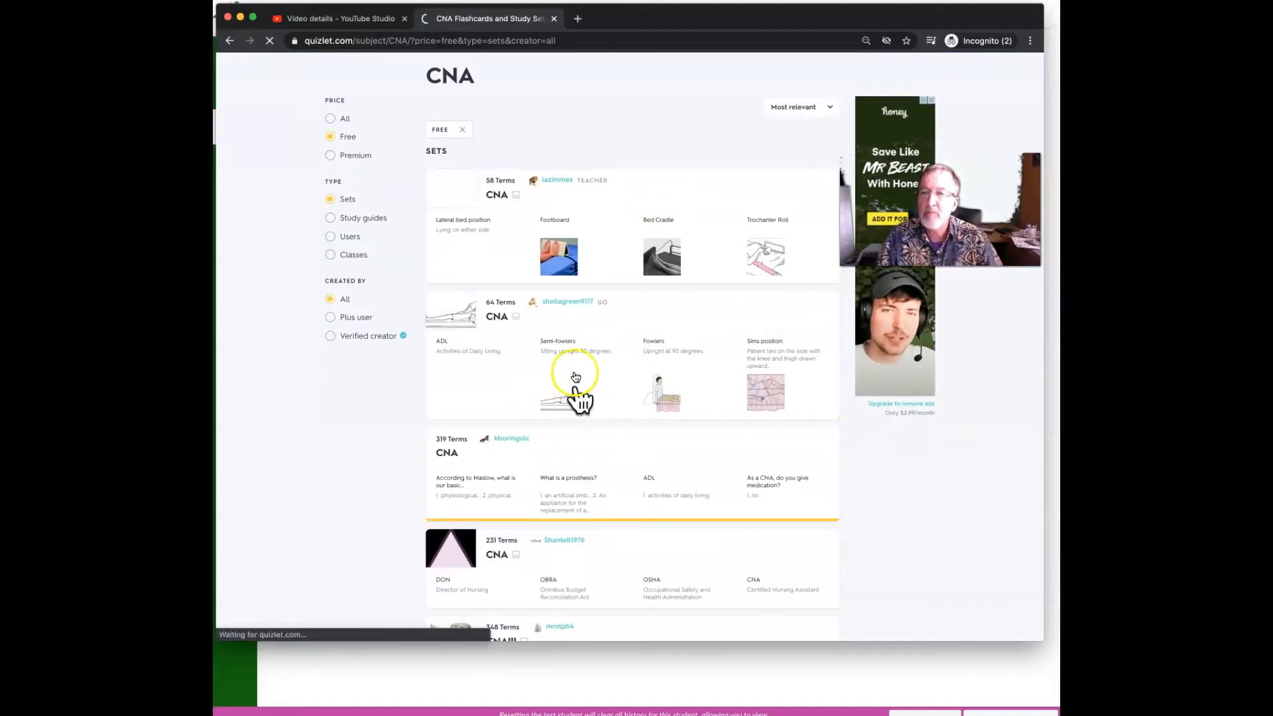